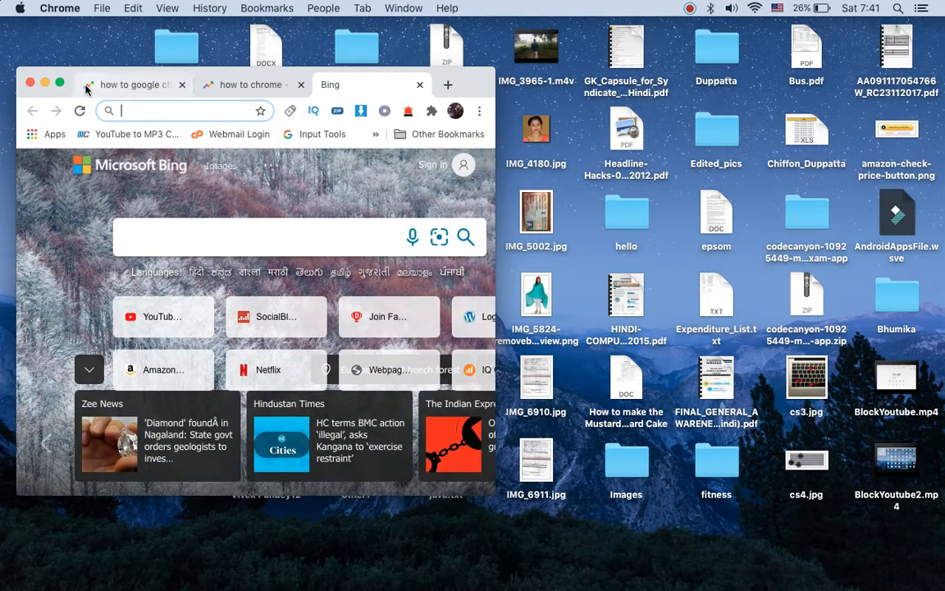
Maximize the Chrome window and open a new tab showing the Bing home page
click(59, 85)
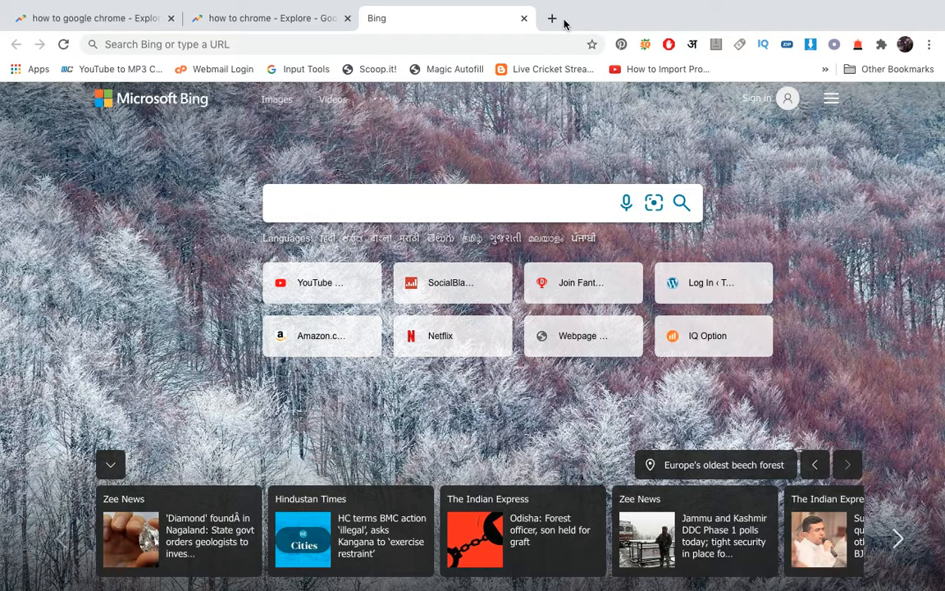
click(552, 18)
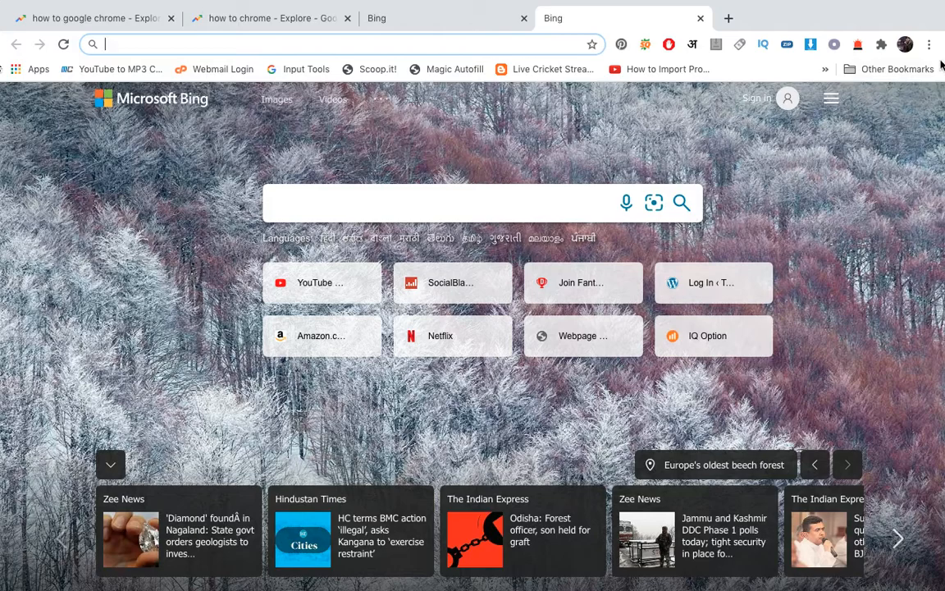
Open Chrome's Settings page from the three-dot main menu
click(929, 44)
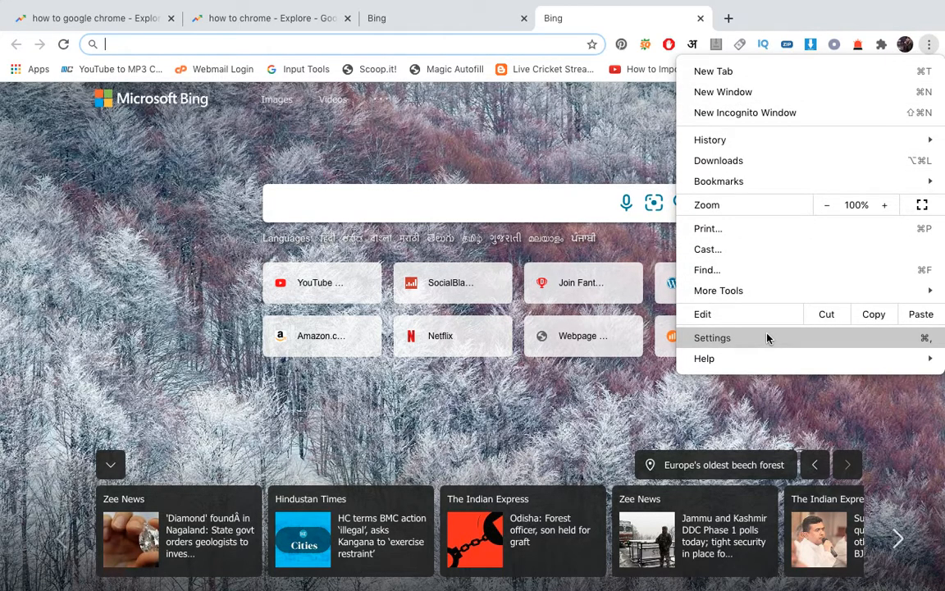
click(712, 338)
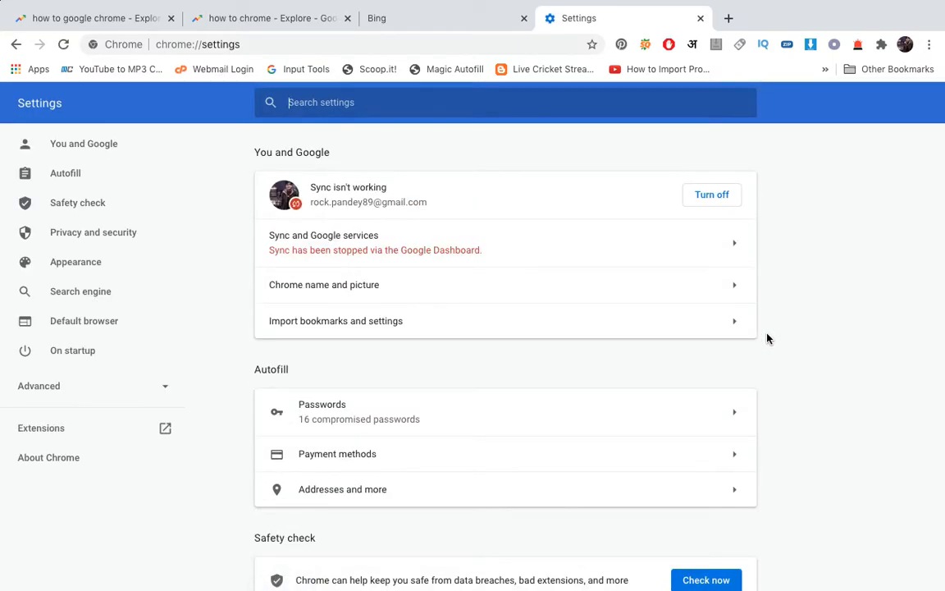
mouse_move(200, 168)
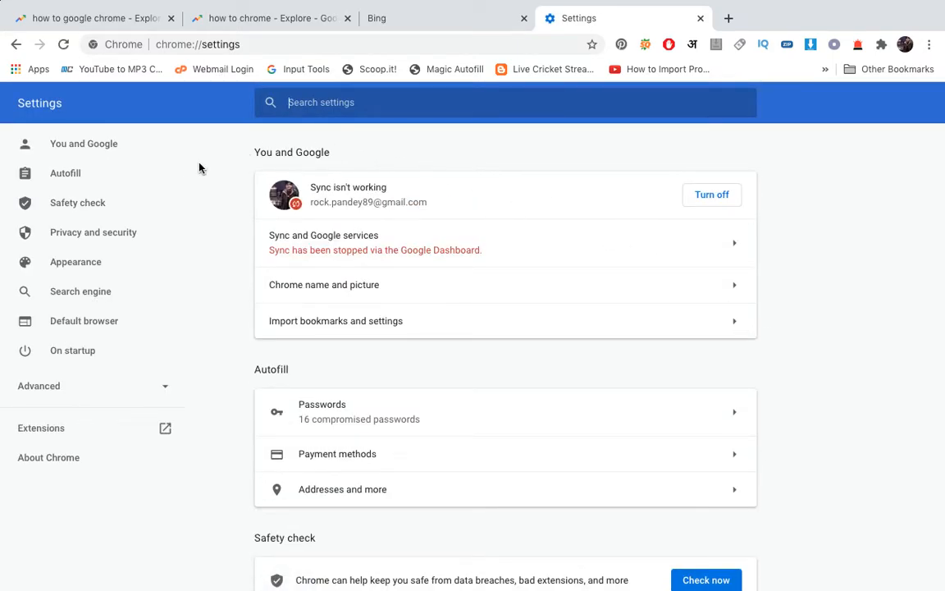
mouse_move(75, 164)
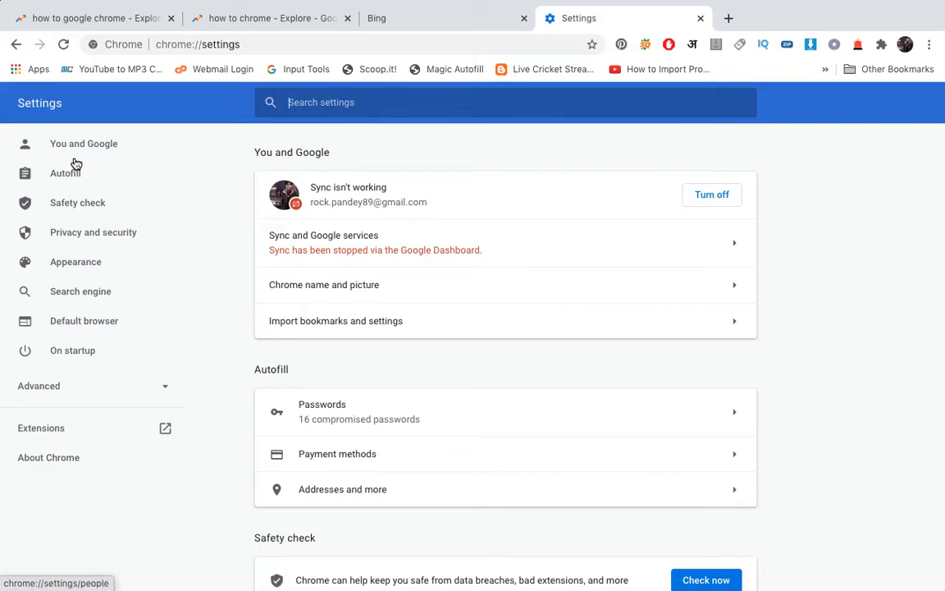
mouse_move(86, 302)
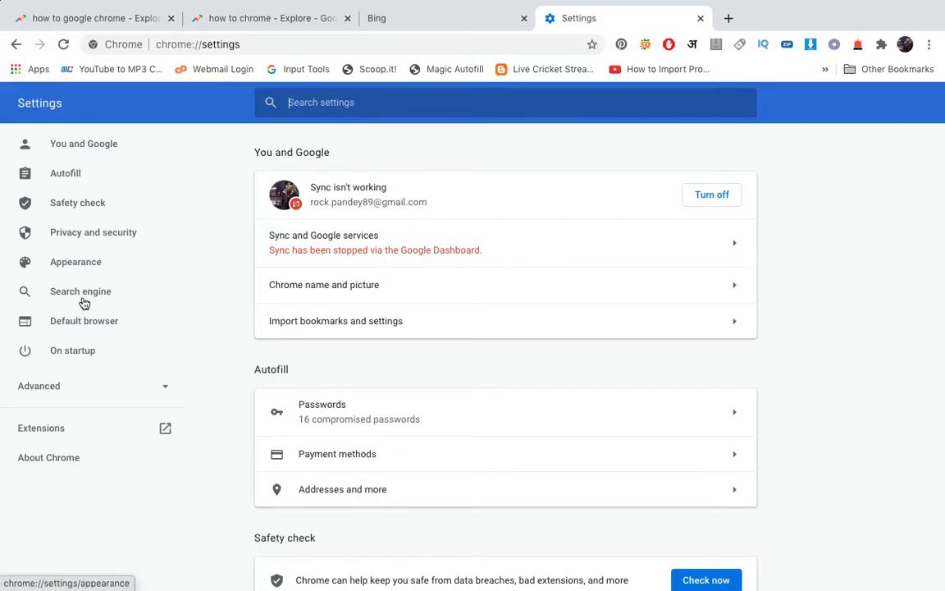
Show the Privacy and security section of Chrome's settings
click(92, 234)
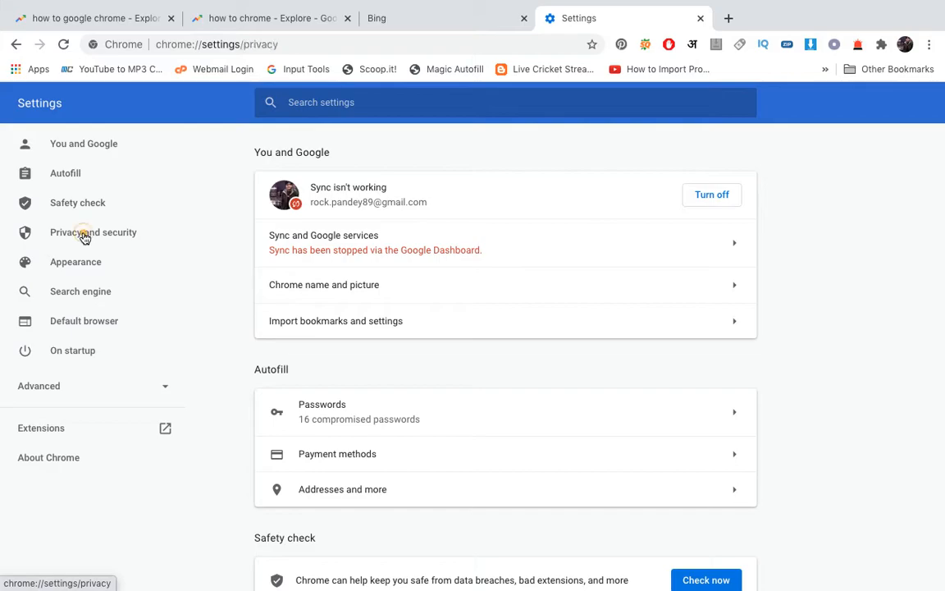
click(92, 233)
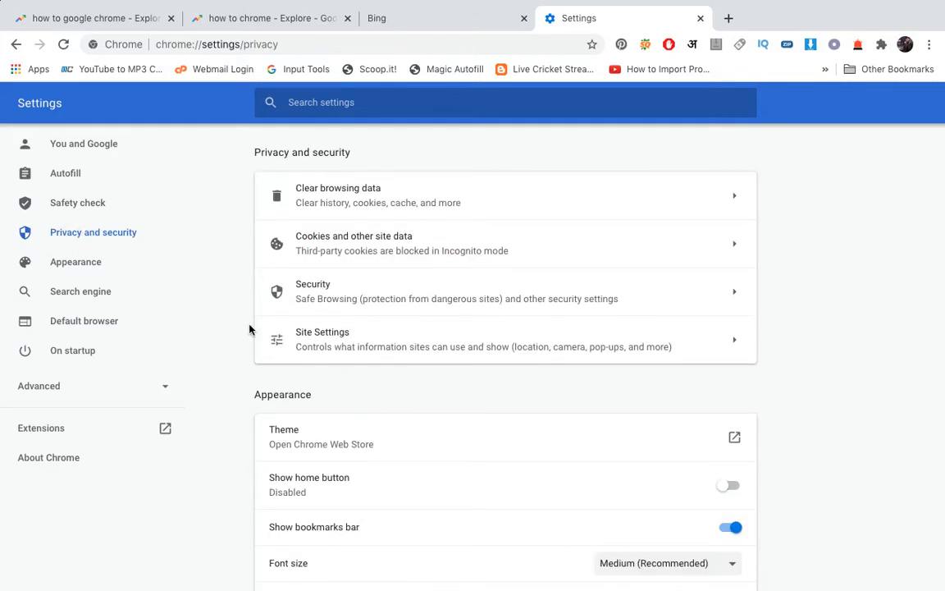
mouse_move(456, 332)
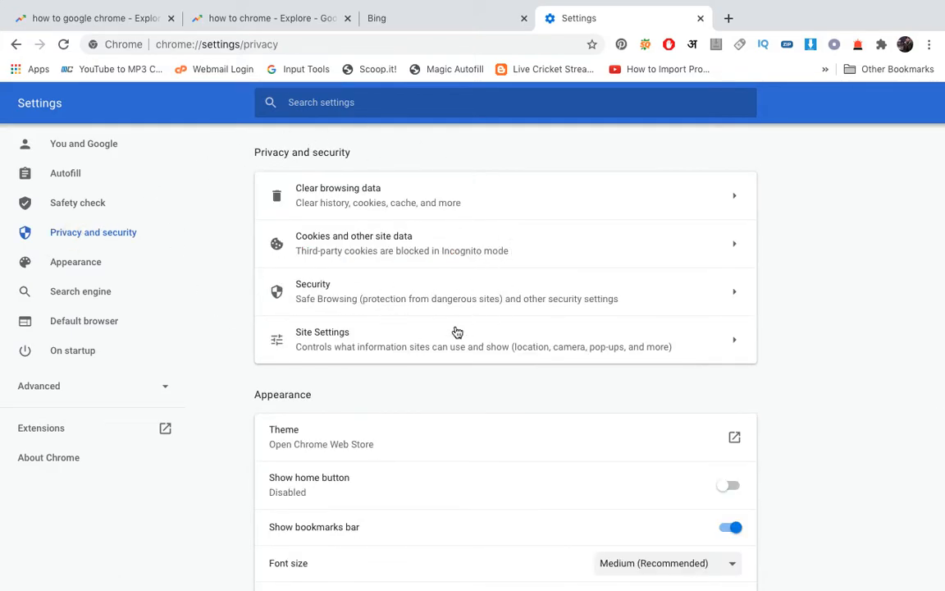
Reach the Search engine section and open the address-bar engine list, currently Bing
scroll(down, 3)
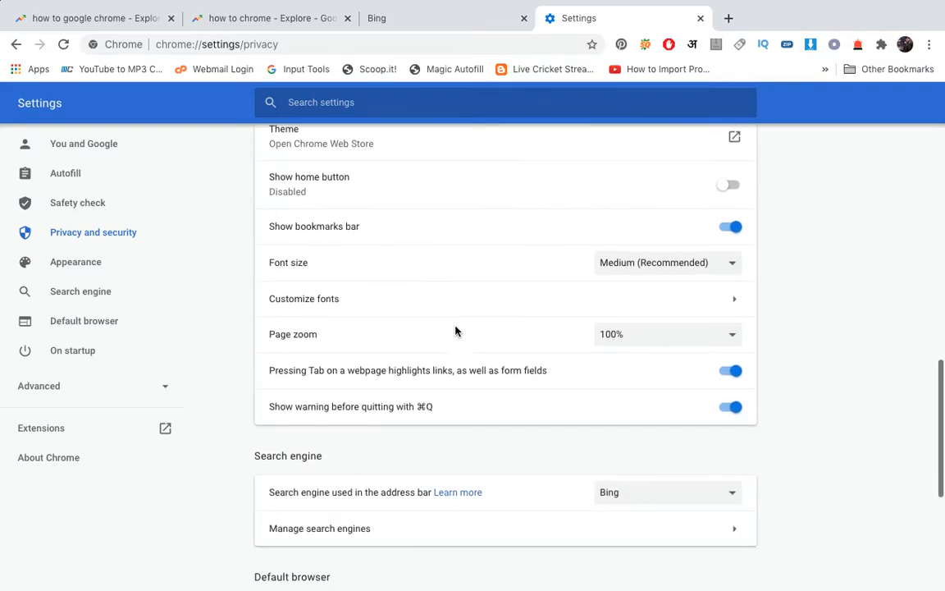
scroll(down, 3)
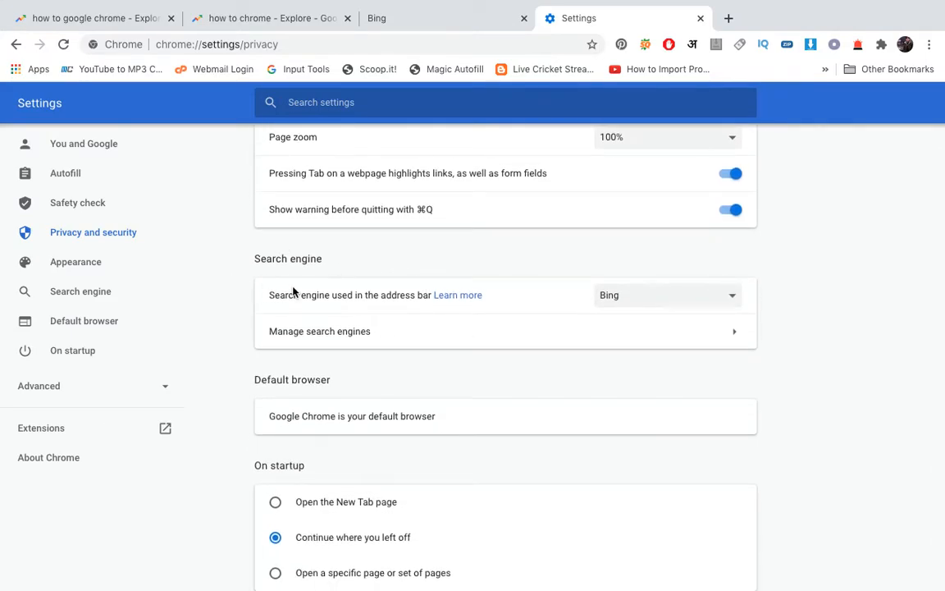
mouse_move(311, 316)
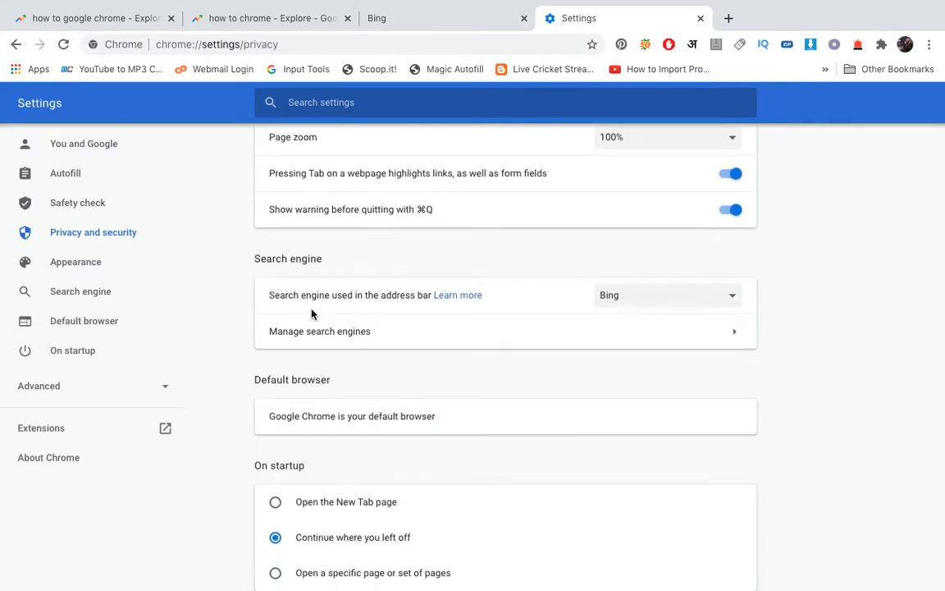
scroll(down, 3)
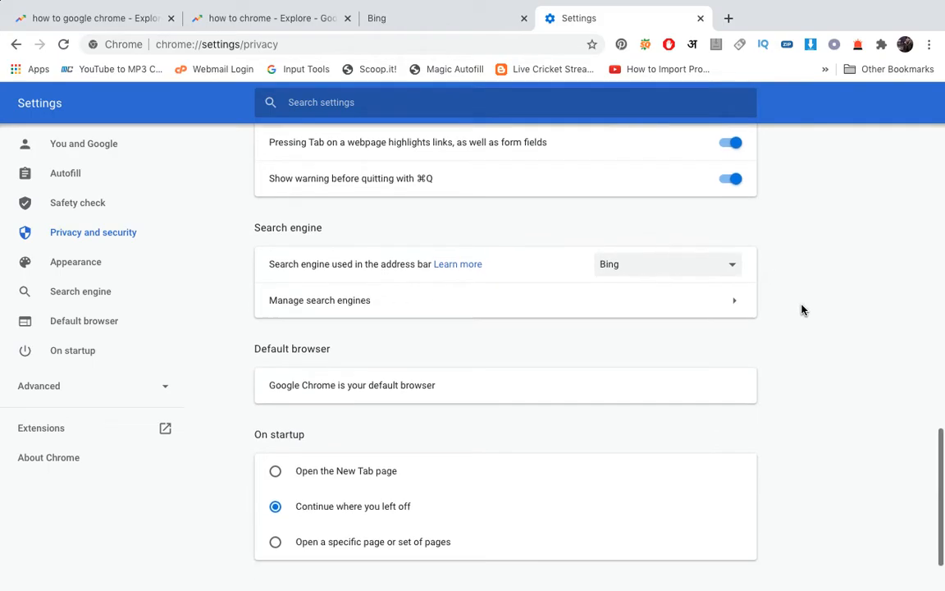
scroll(down, 3)
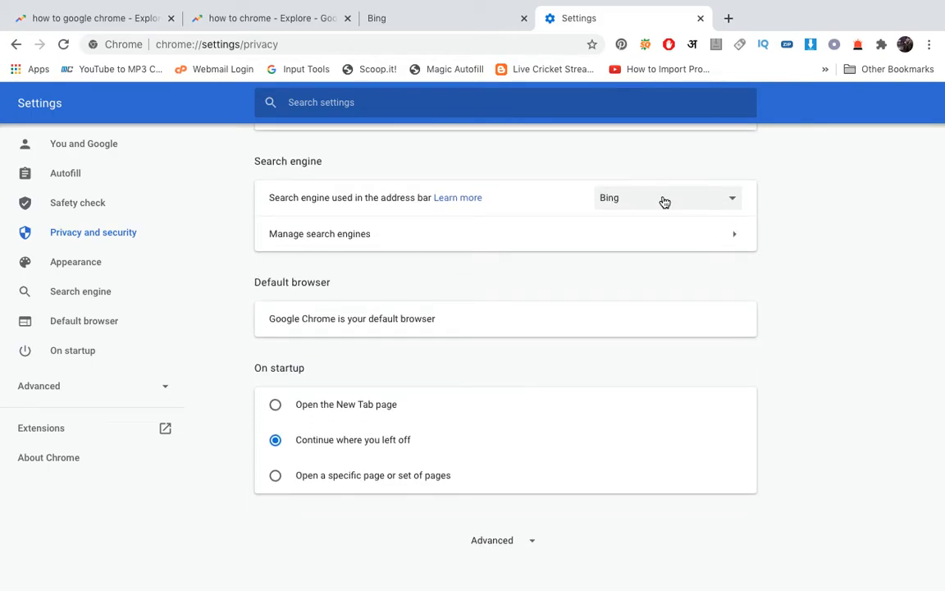
click(665, 197)
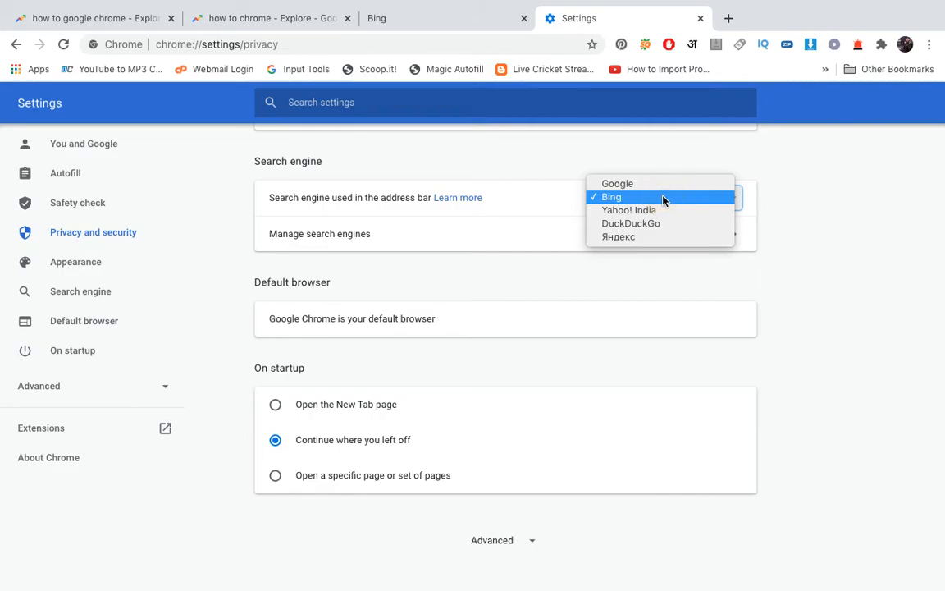
mouse_move(653, 315)
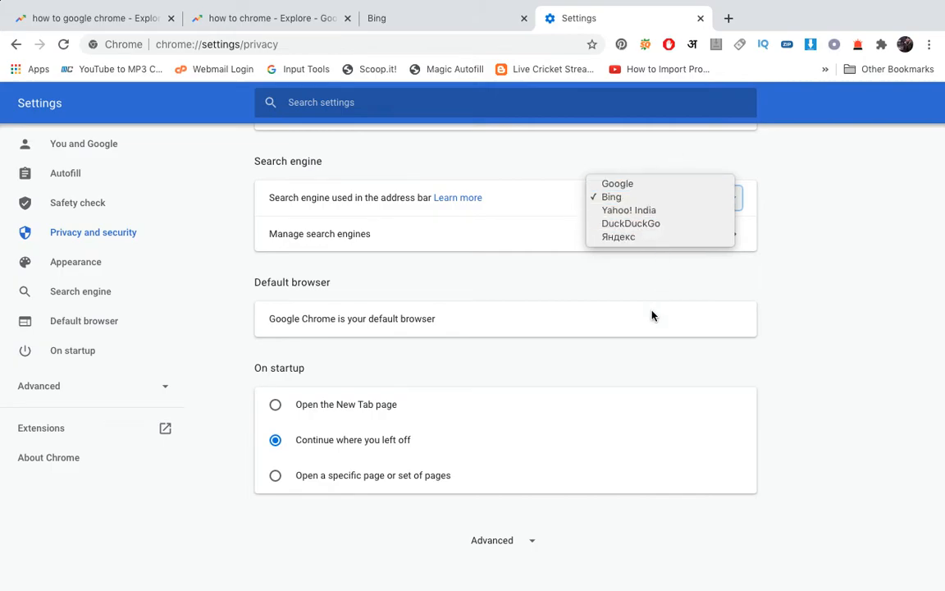
mouse_move(660, 184)
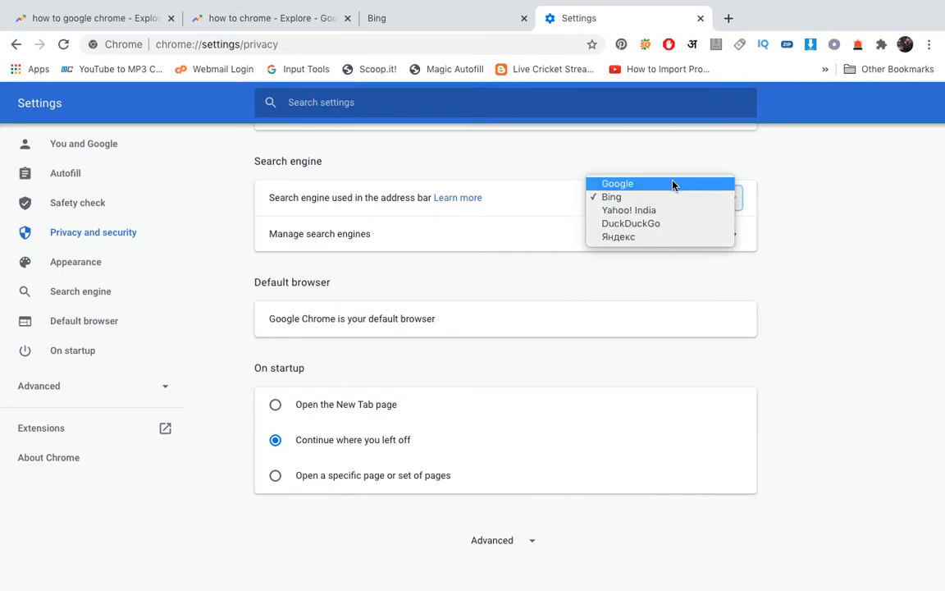
Choose Google as the address-bar search engine from the list
click(617, 183)
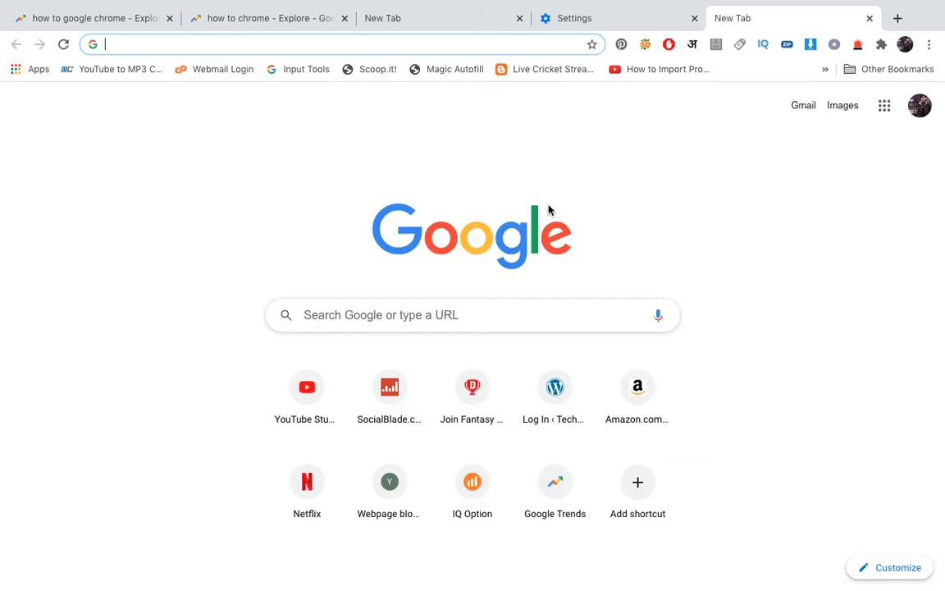
mouse_move(778, 328)
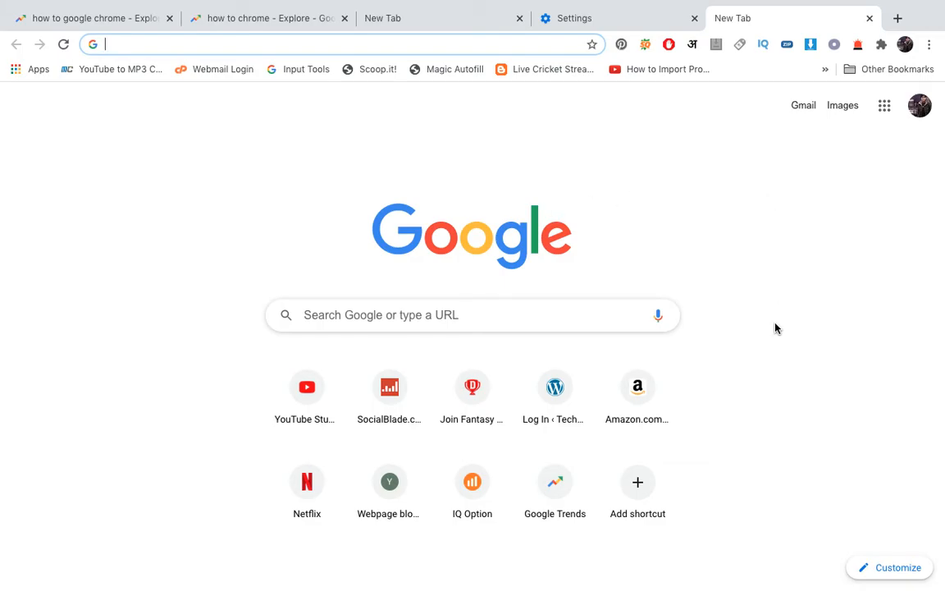